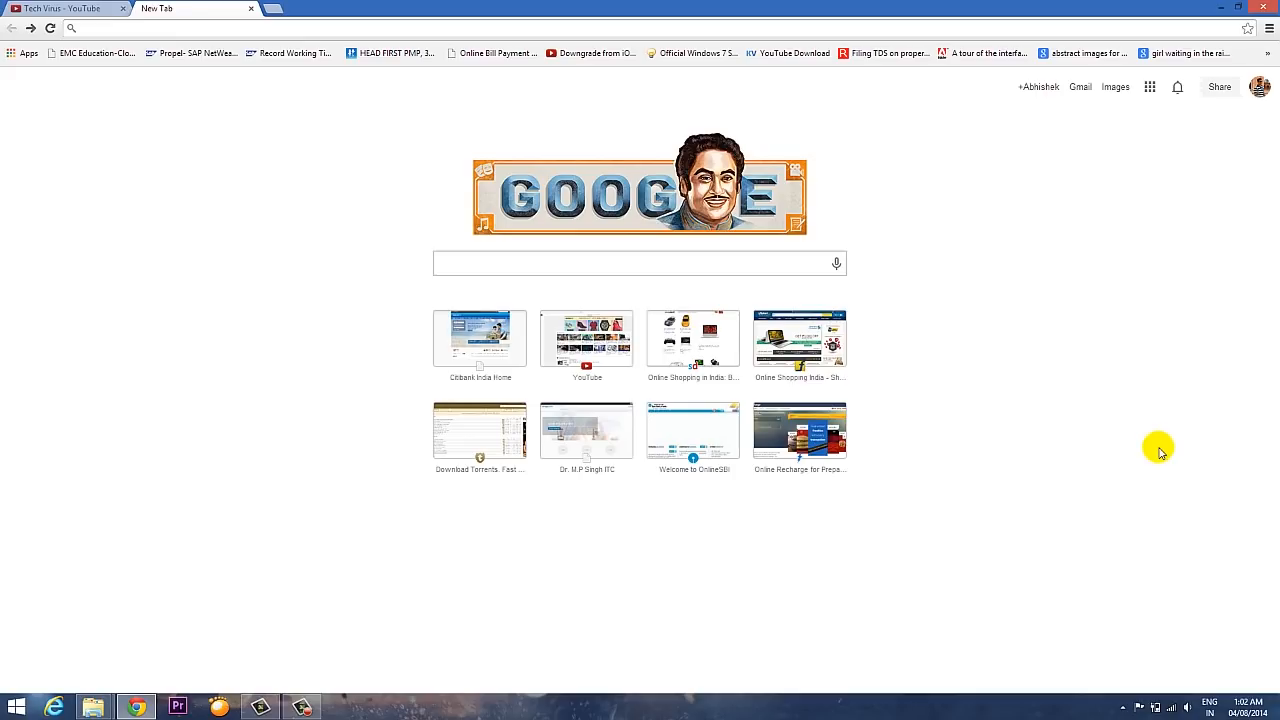
pyautogui.moveTo(320, 168)
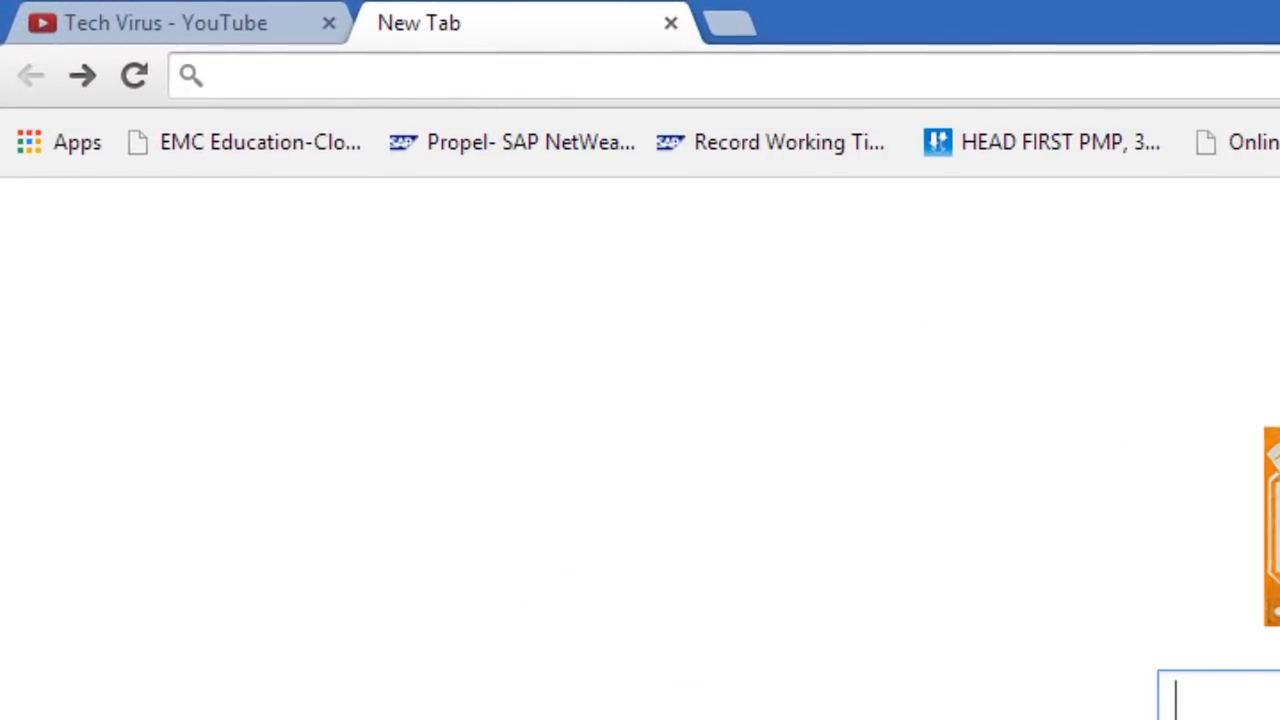
# Step: Search Google for 'better DS3' and go to the betterds3.ciebiera.net site
pyautogui.write('better DS3')
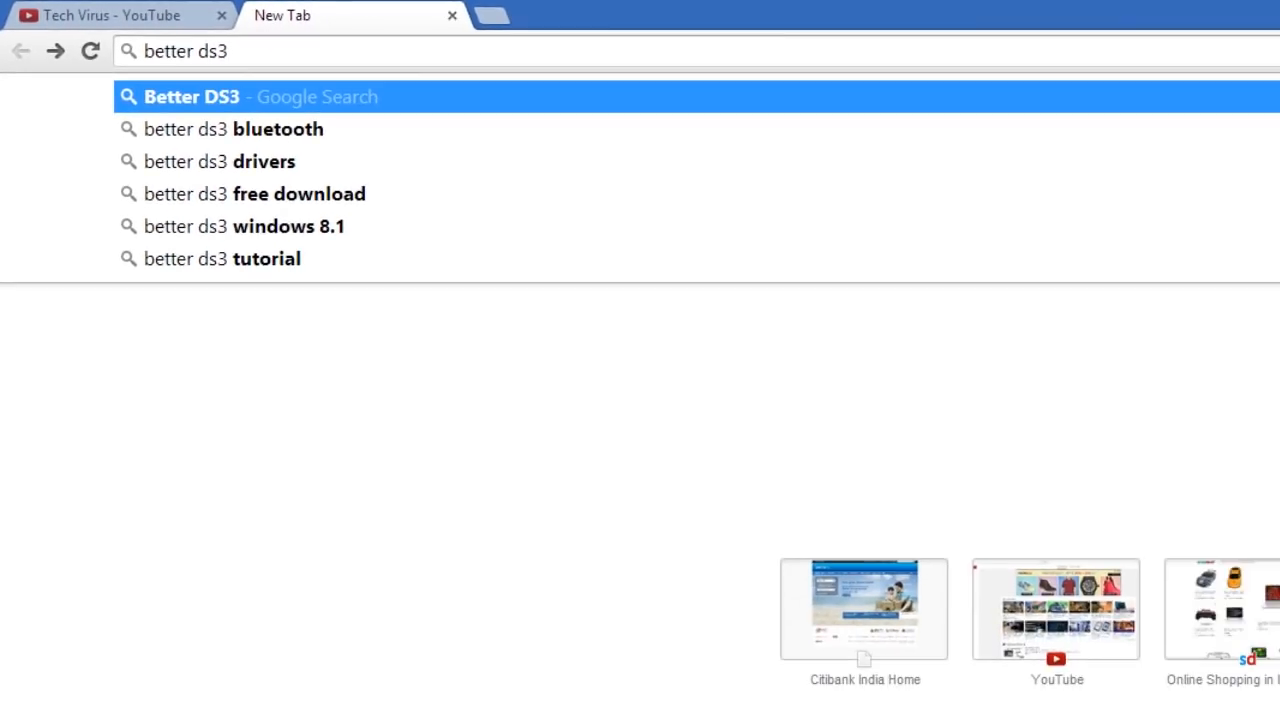
pyautogui.click(262, 96)
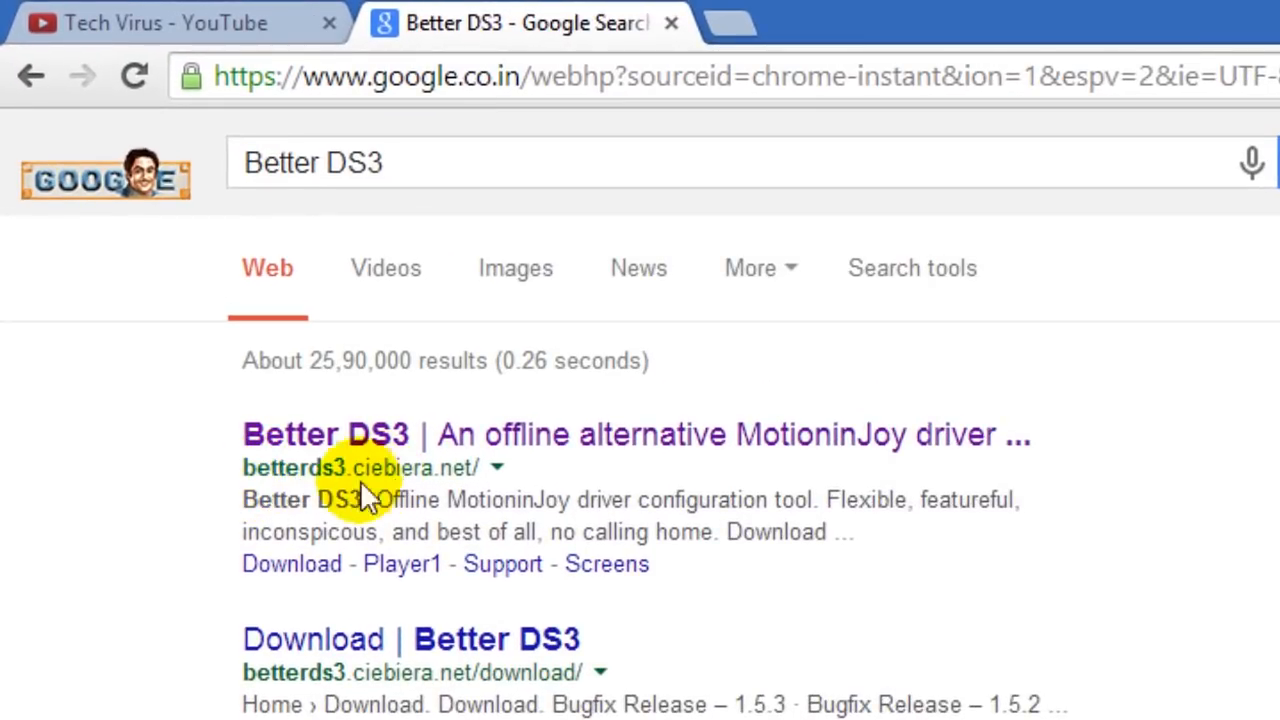
pyautogui.click(324, 434)
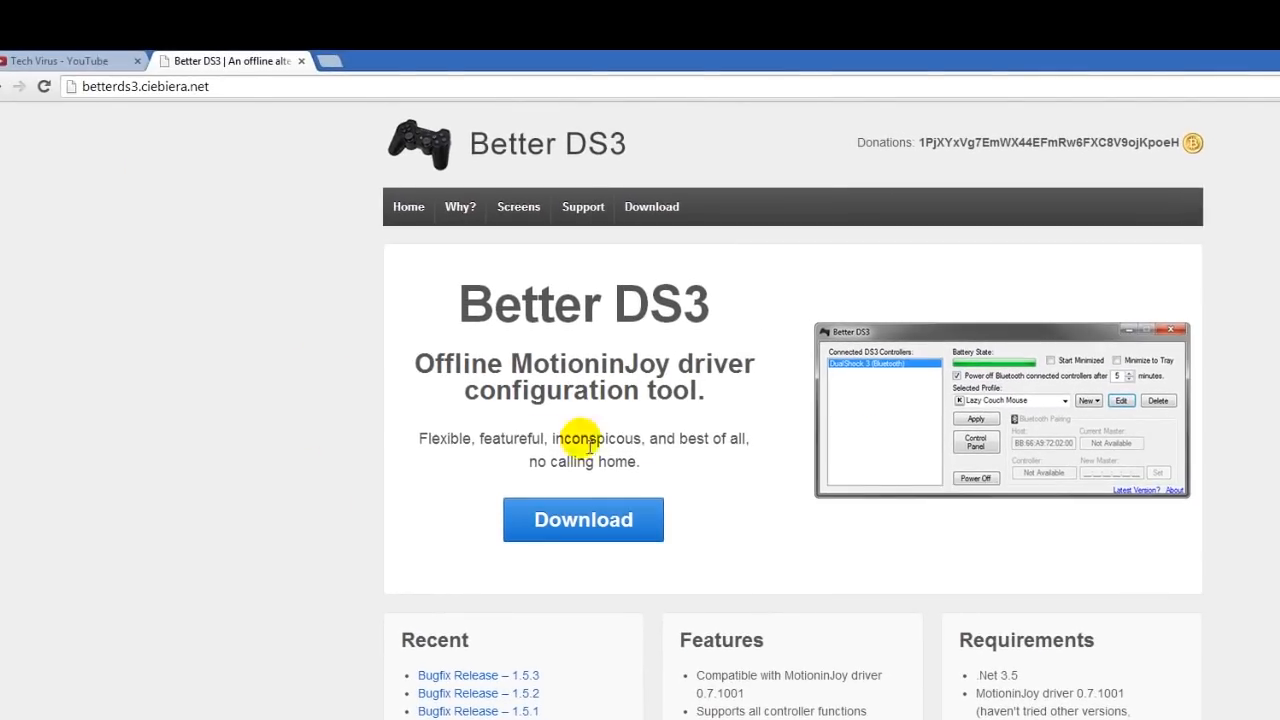
pyautogui.moveTo(728, 560)
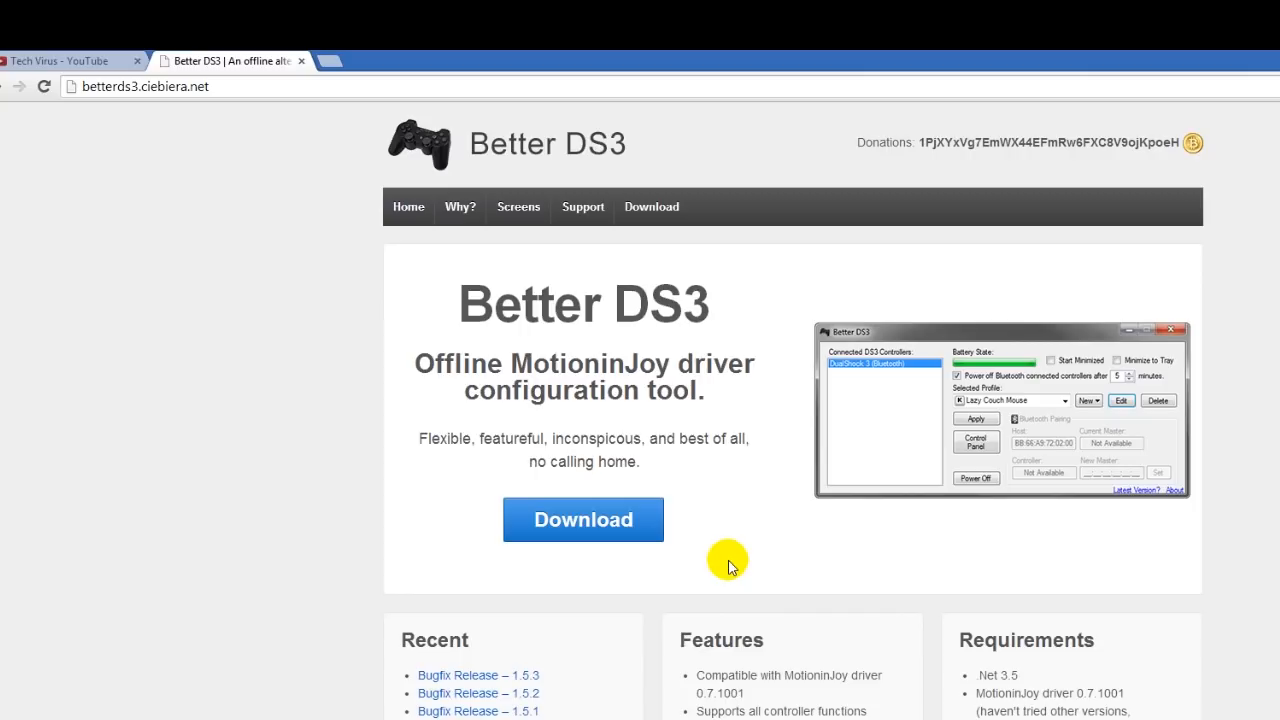
# Step: Download the BetterDS3 1.5.3 zip and view its contents from Chrome's download bar
pyautogui.click(584, 520)
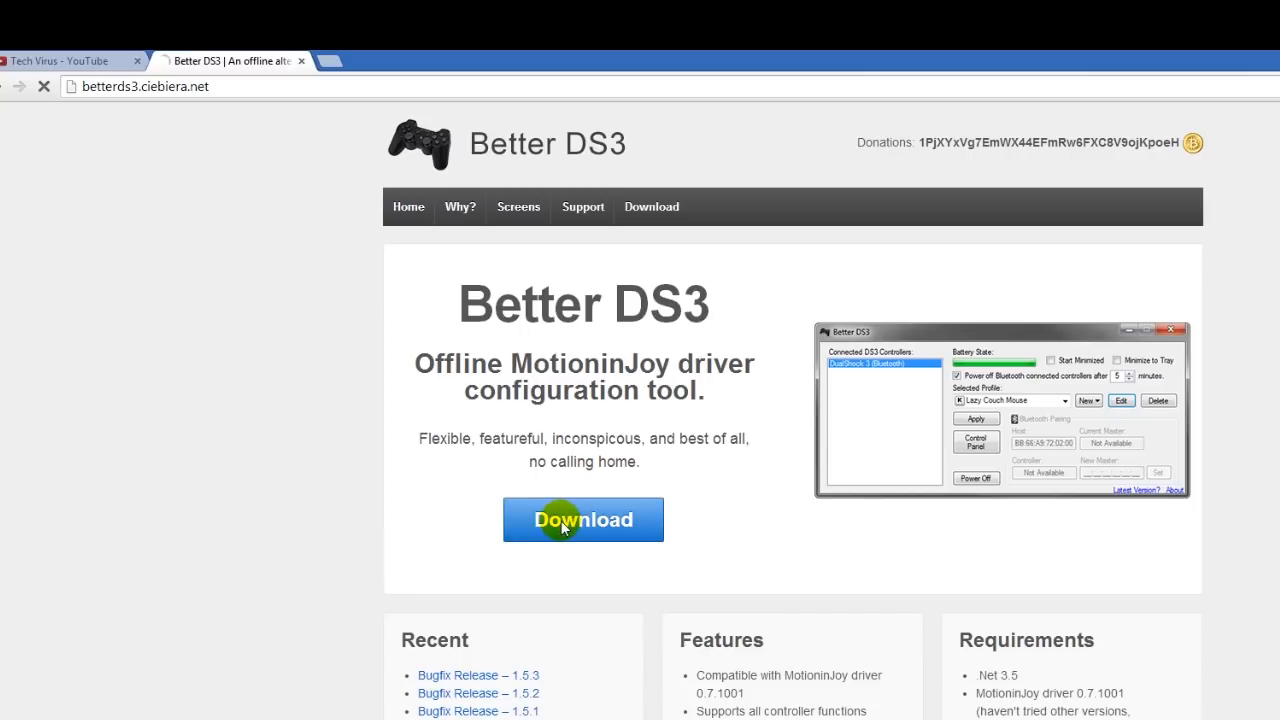
pyautogui.click(584, 520)
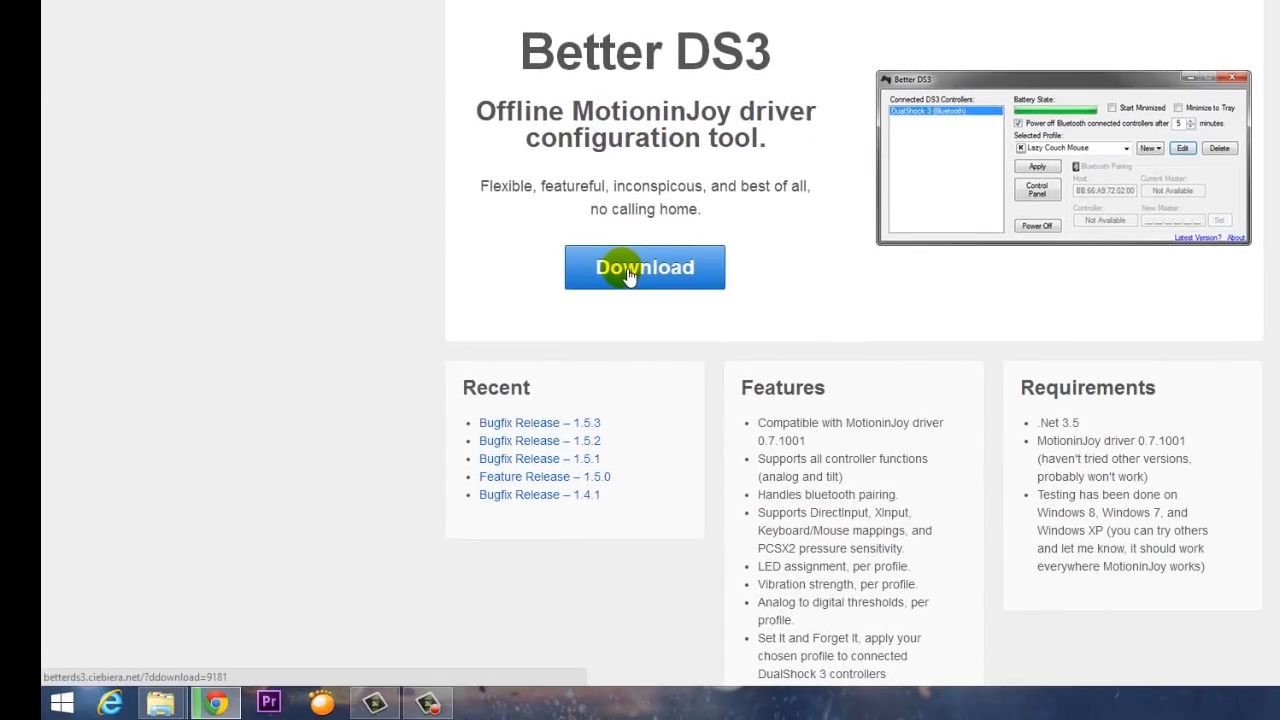
pyautogui.click(644, 268)
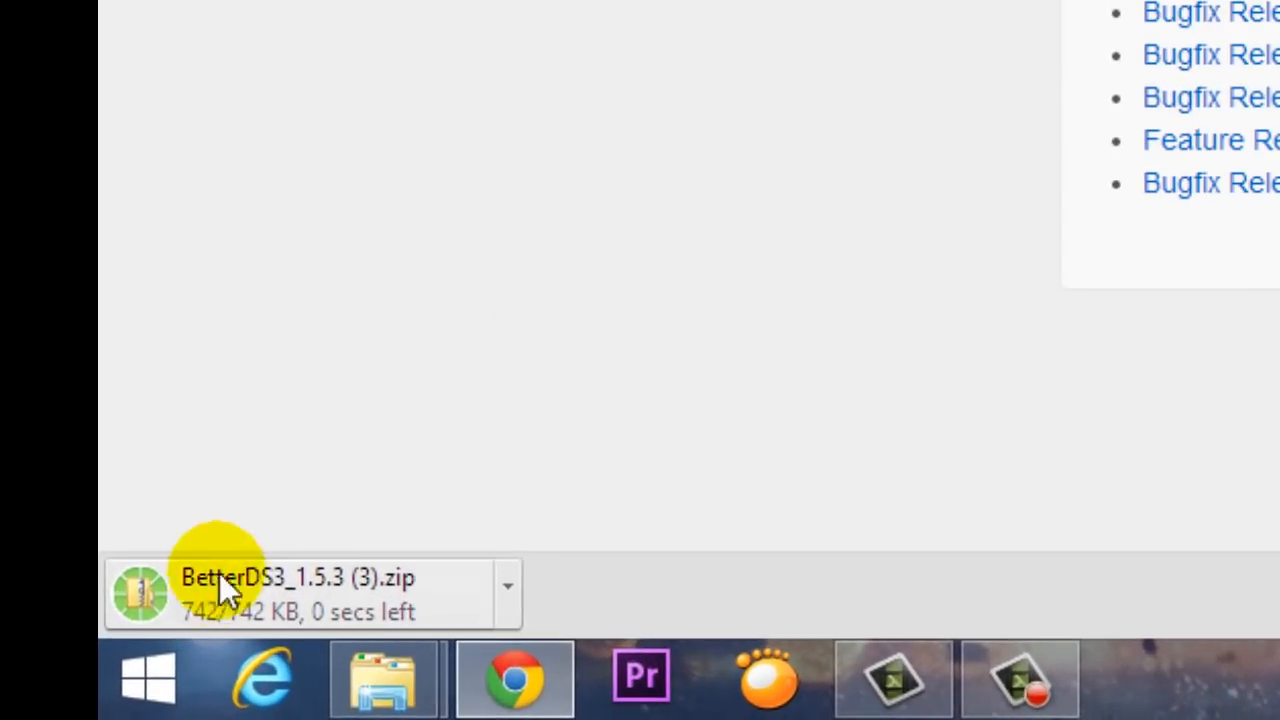
pyautogui.click(220, 590)
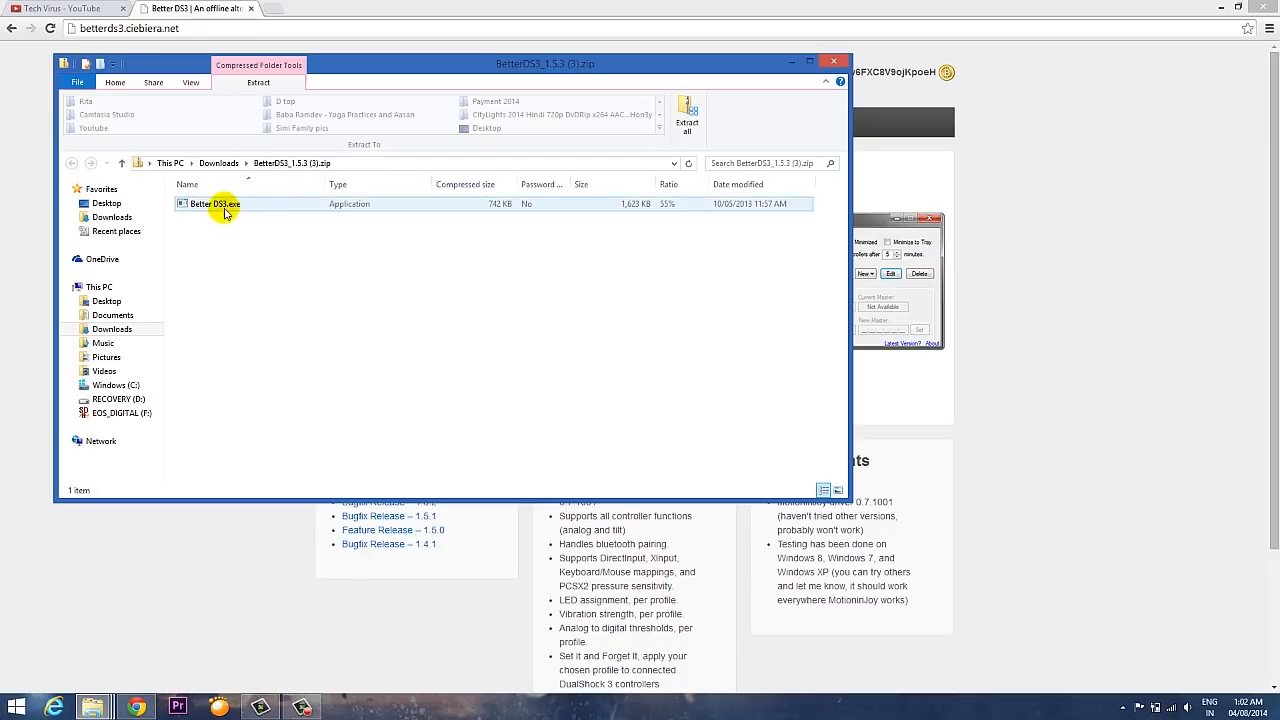
pyautogui.moveTo(212, 208)
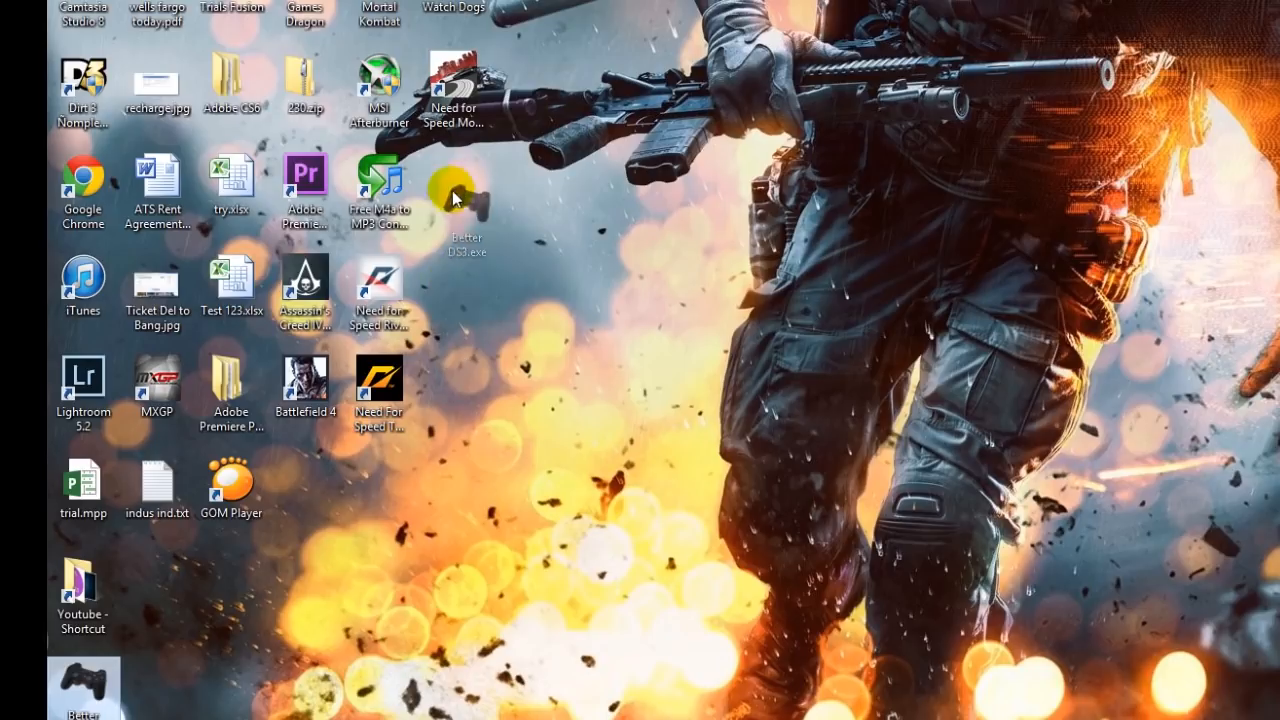
pyautogui.click(452, 190)
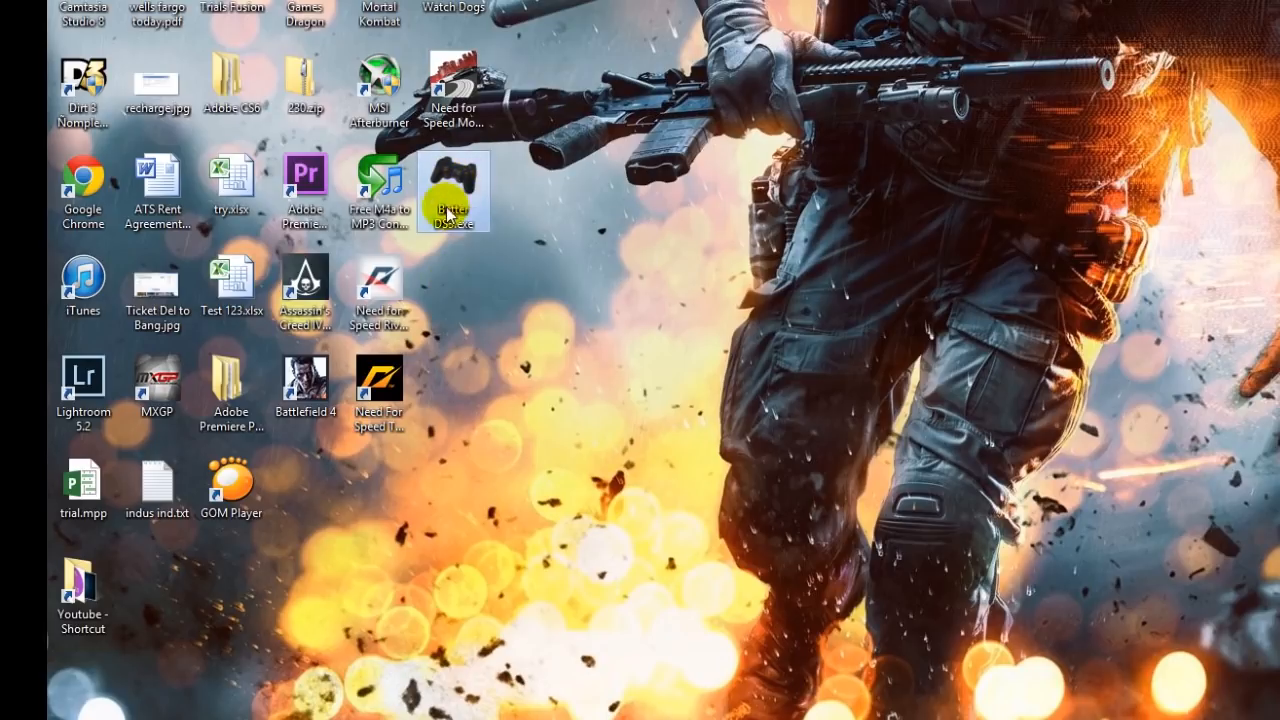
pyautogui.moveTo(484, 210)
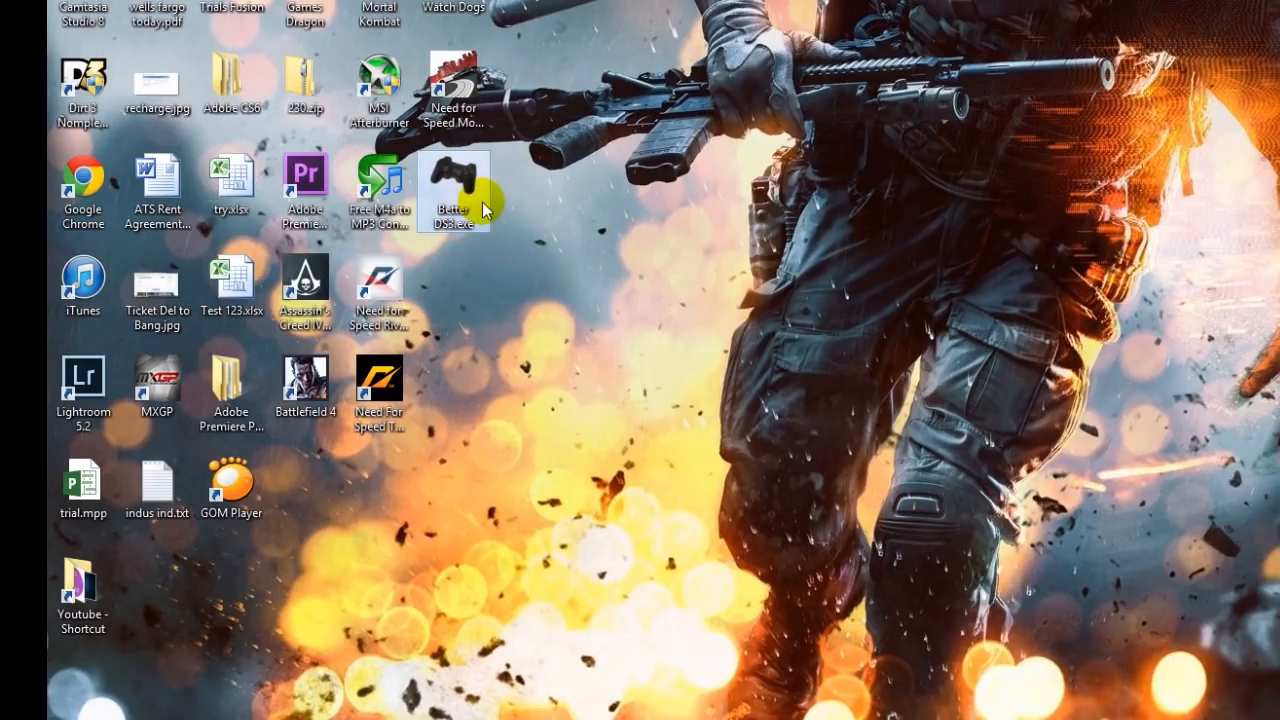
pyautogui.moveTo(596, 204)
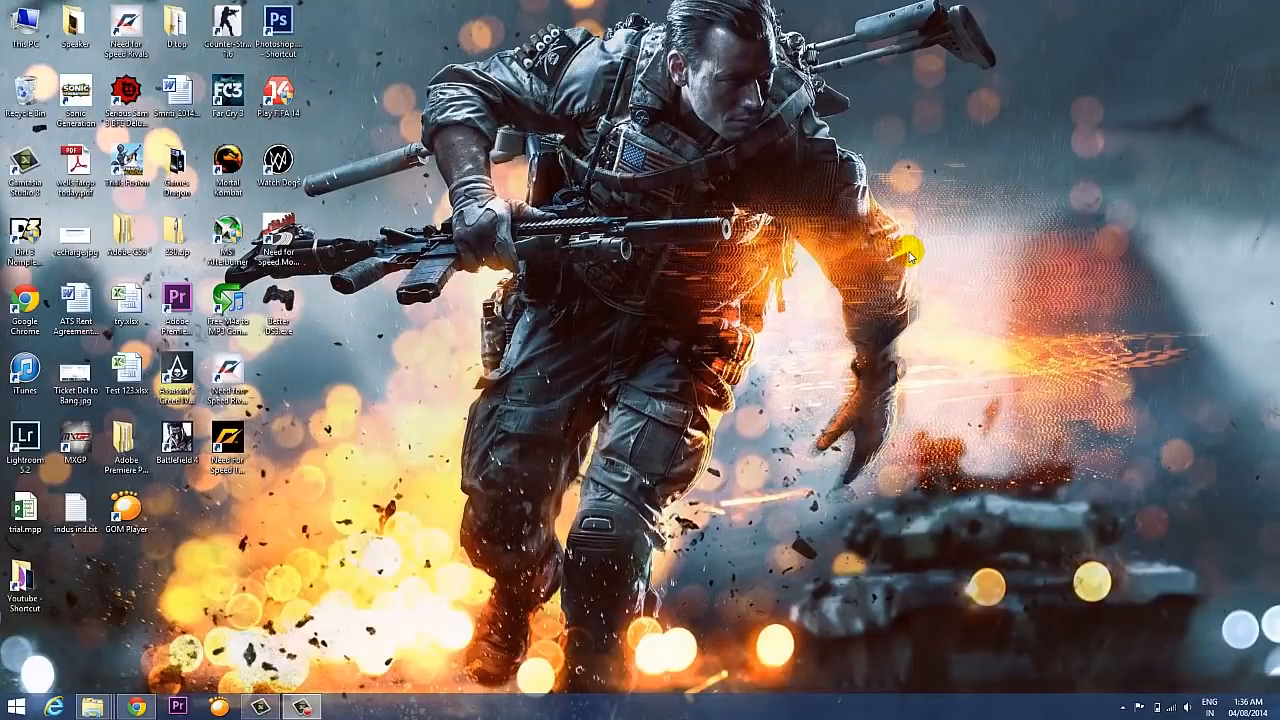
pyautogui.moveTo(704, 244)
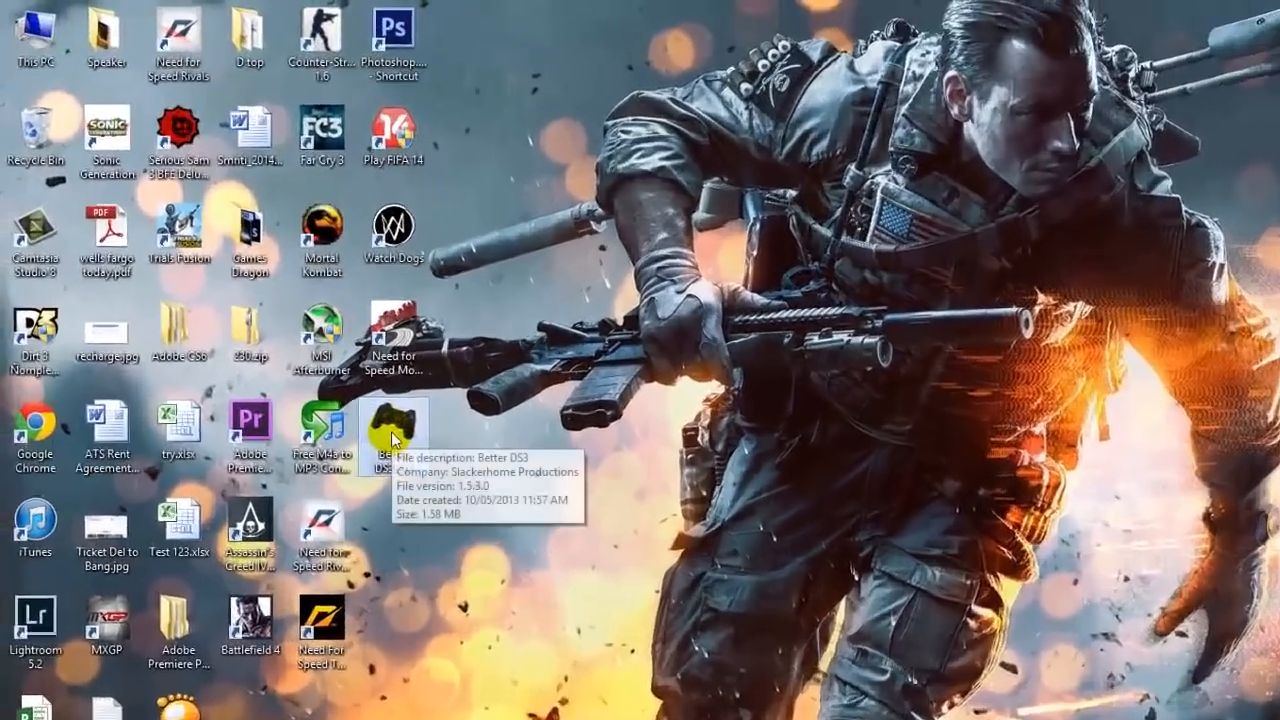
# Step: Launch BetterDS3.exe with the DualShock 3 on USB and bring up the New profile type menu
pyautogui.doubleClick(392, 424)
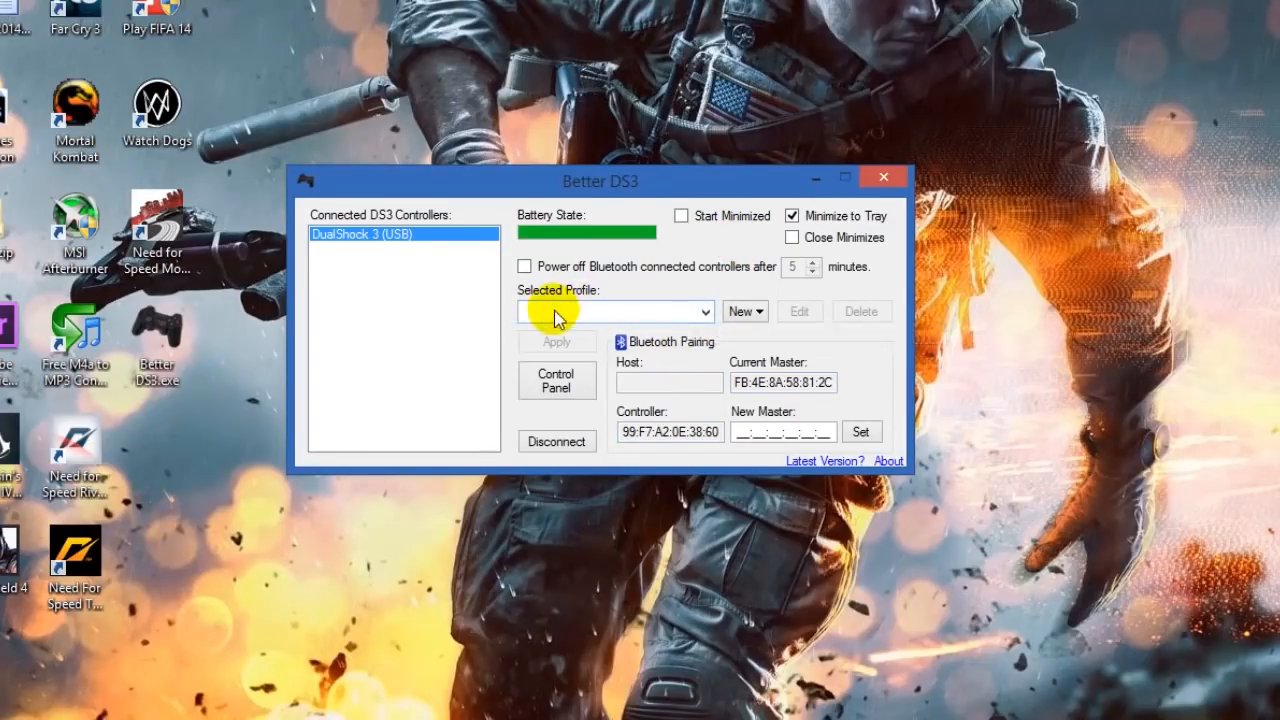
pyautogui.moveTo(600, 176); pyautogui.dragTo(596, 156)
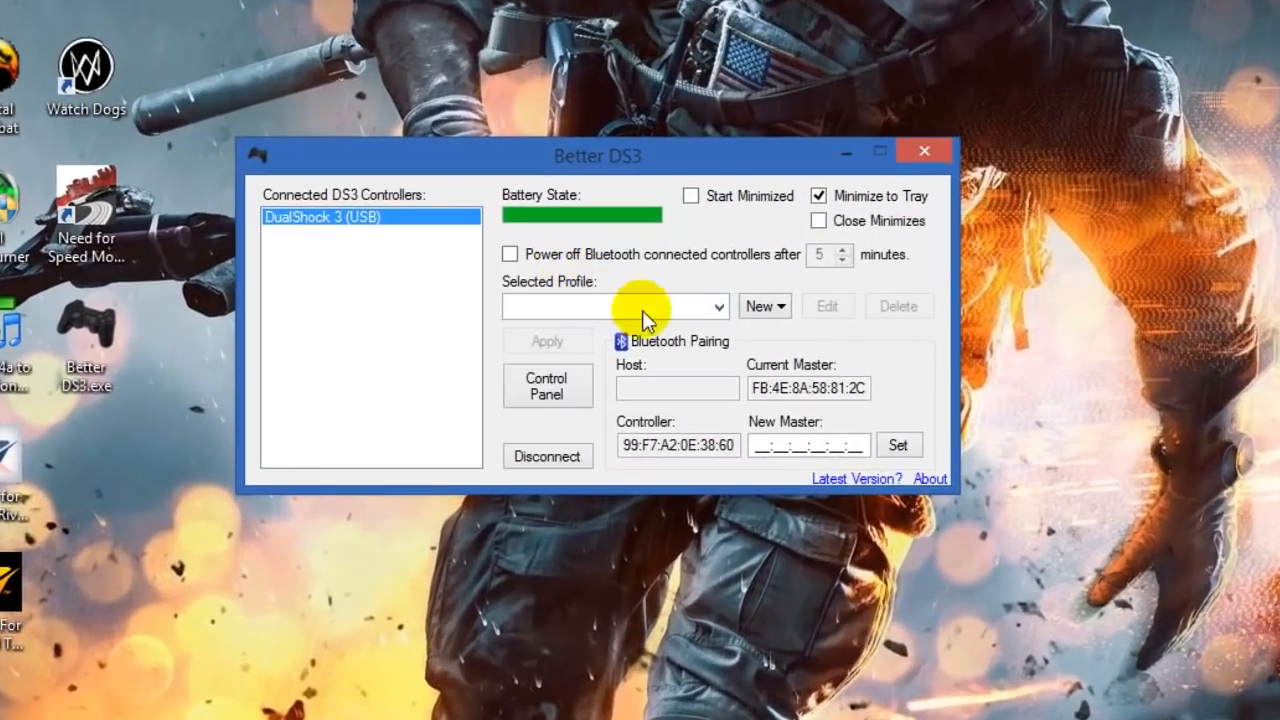
pyautogui.click(718, 306)
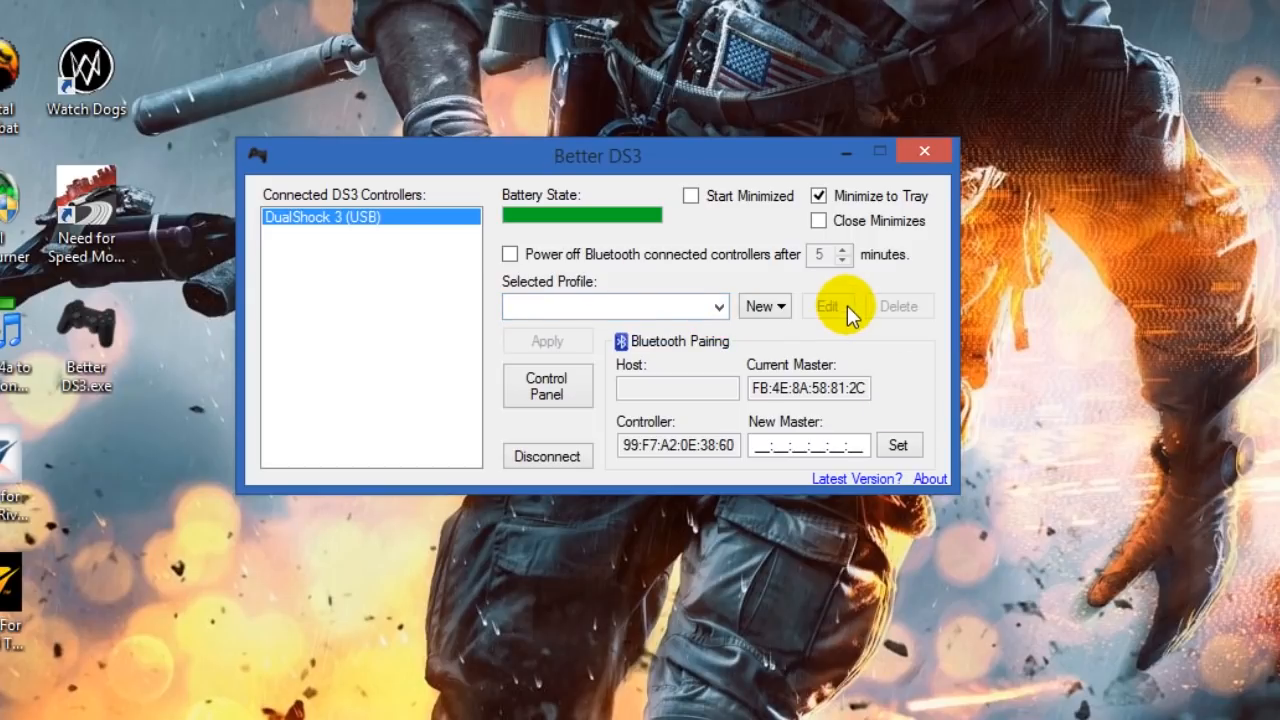
pyautogui.click(760, 306)
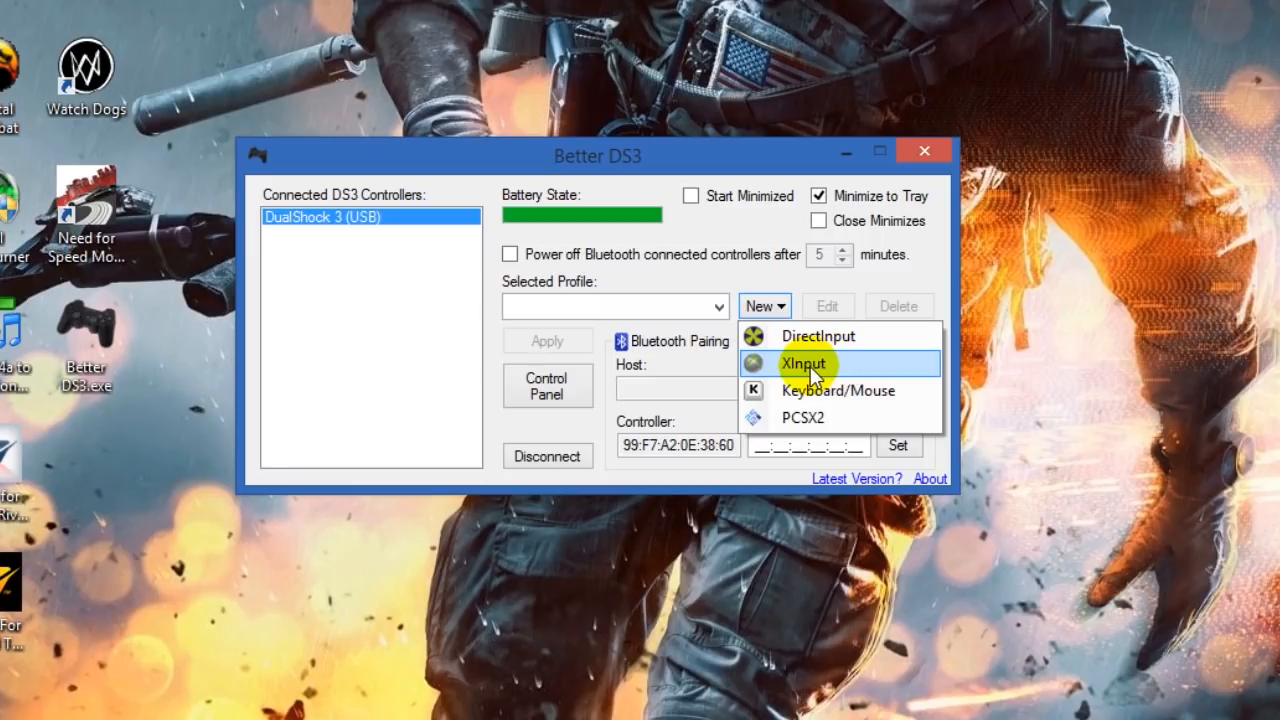
pyautogui.moveTo(838, 372)
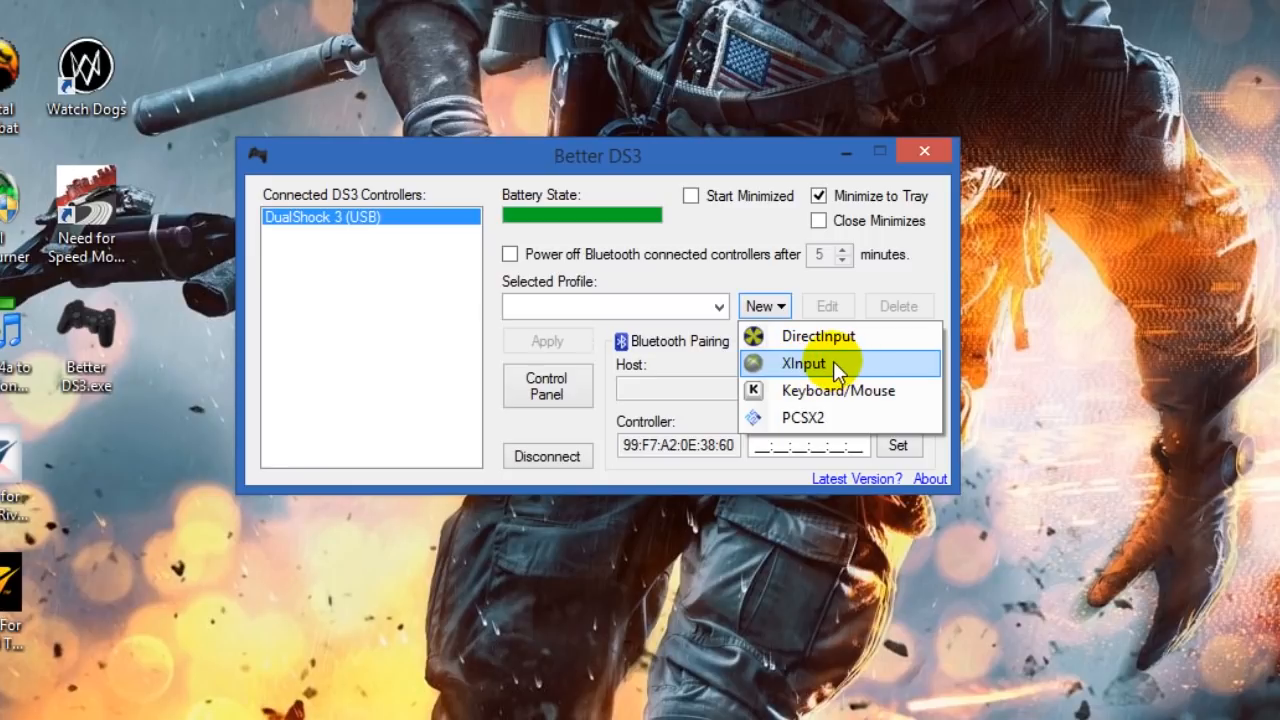
# Step: Create an XInput profile auto-filled with the Xbox 360 layout and name it 'PS3 Abhi'
pyautogui.click(804, 364)
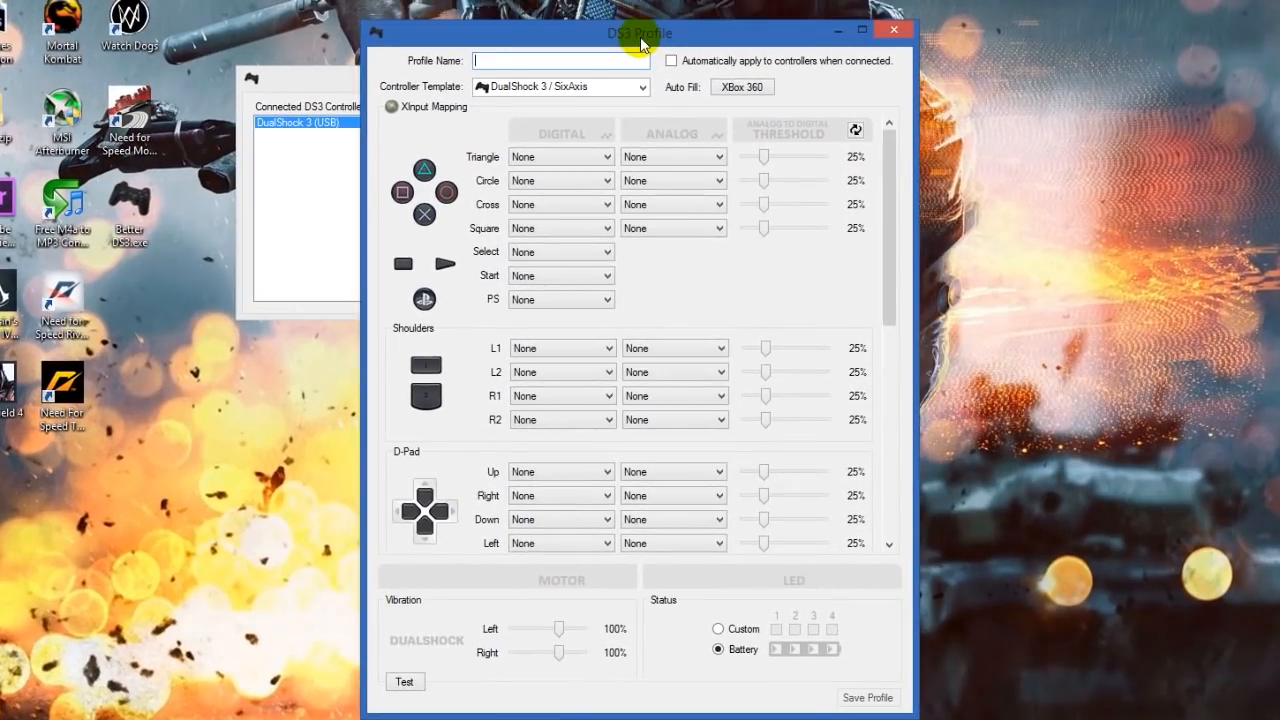
pyautogui.moveTo(572, 148)
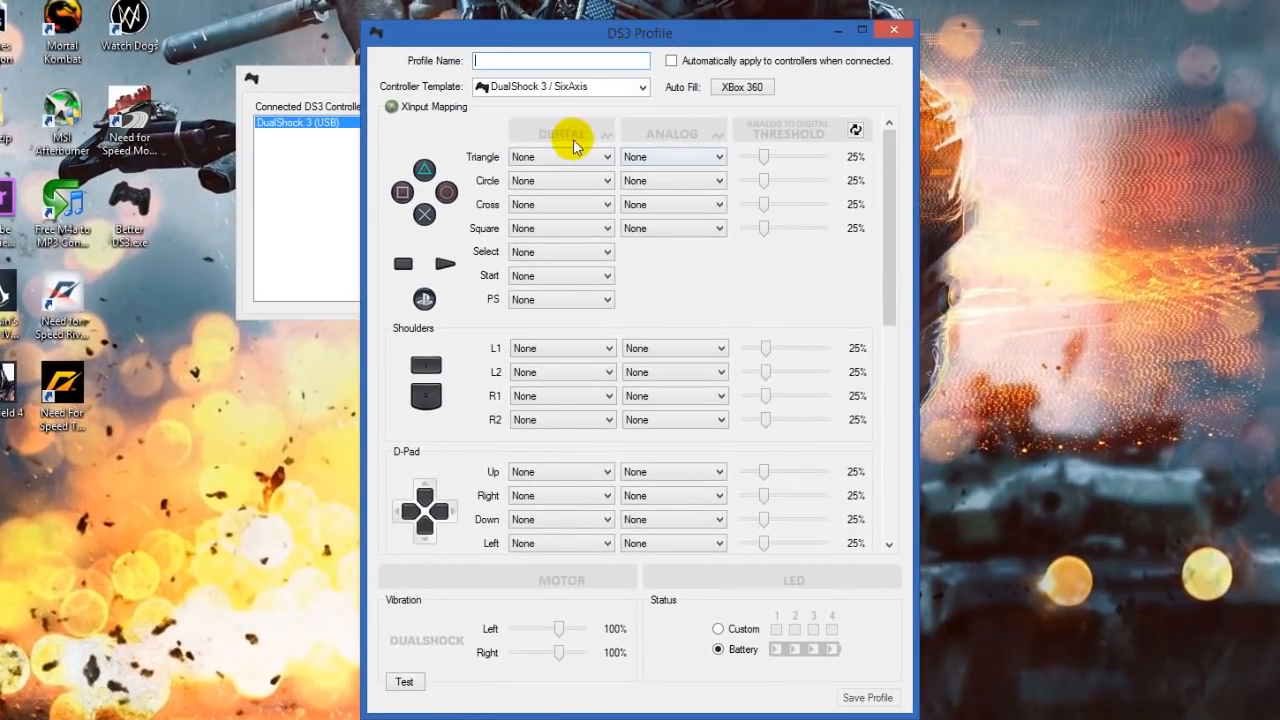
pyautogui.scroll(-3)
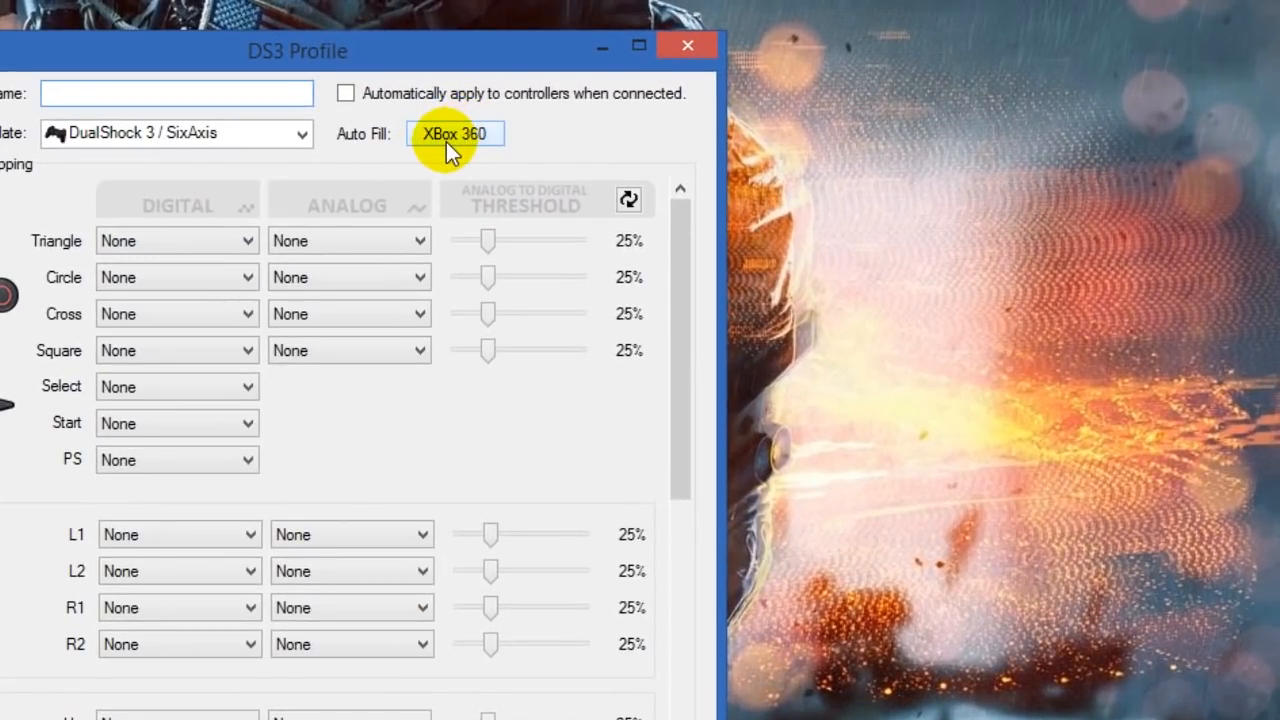
pyautogui.click(456, 132)
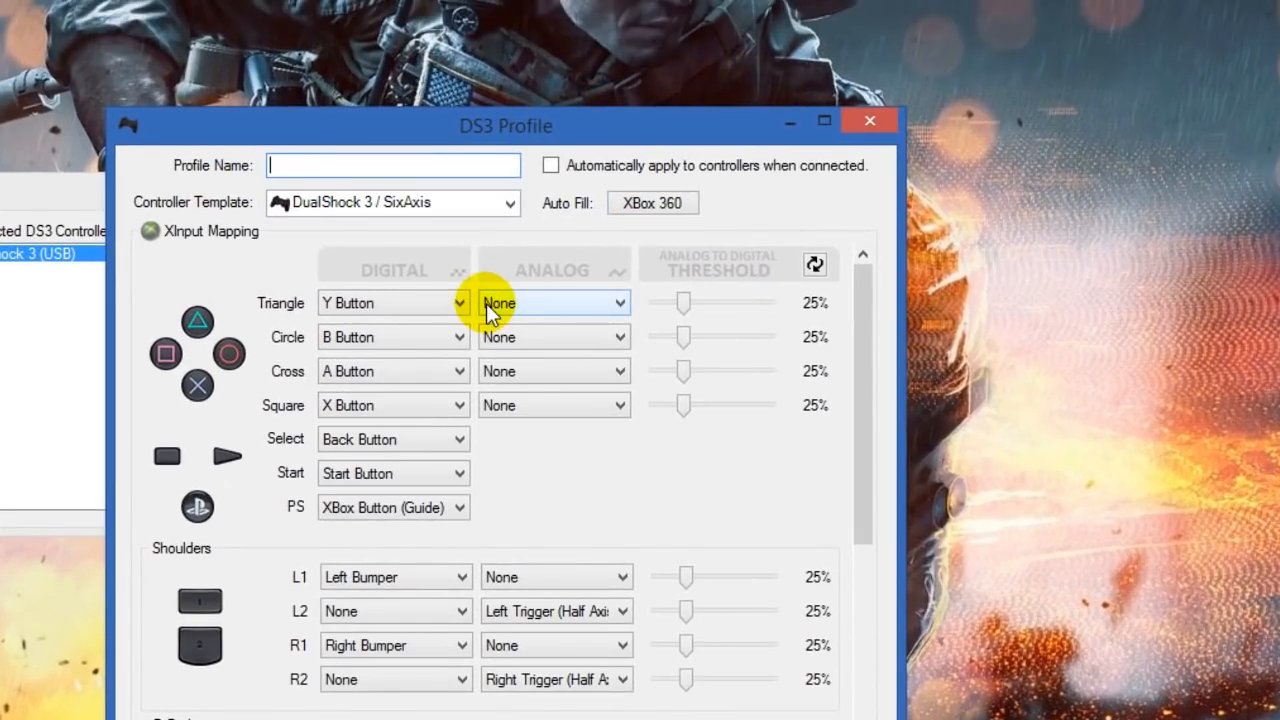
pyautogui.write('PS3 A')
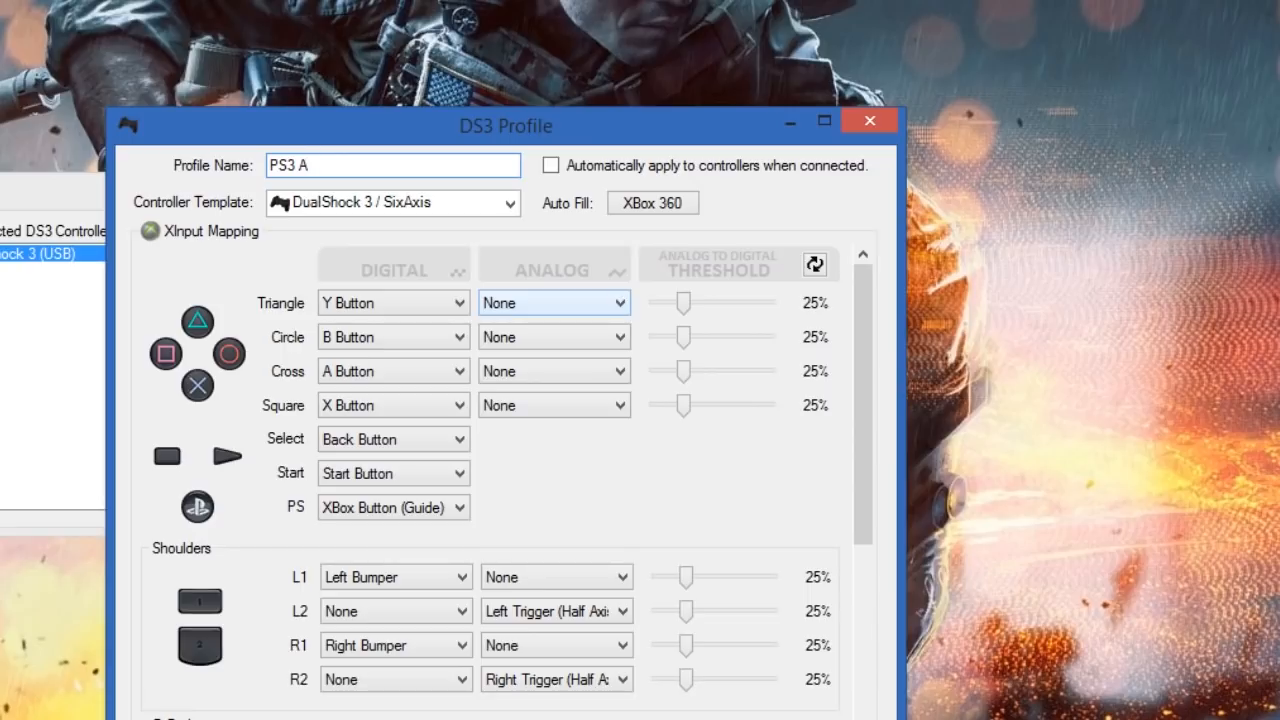
pyautogui.write('bhi')
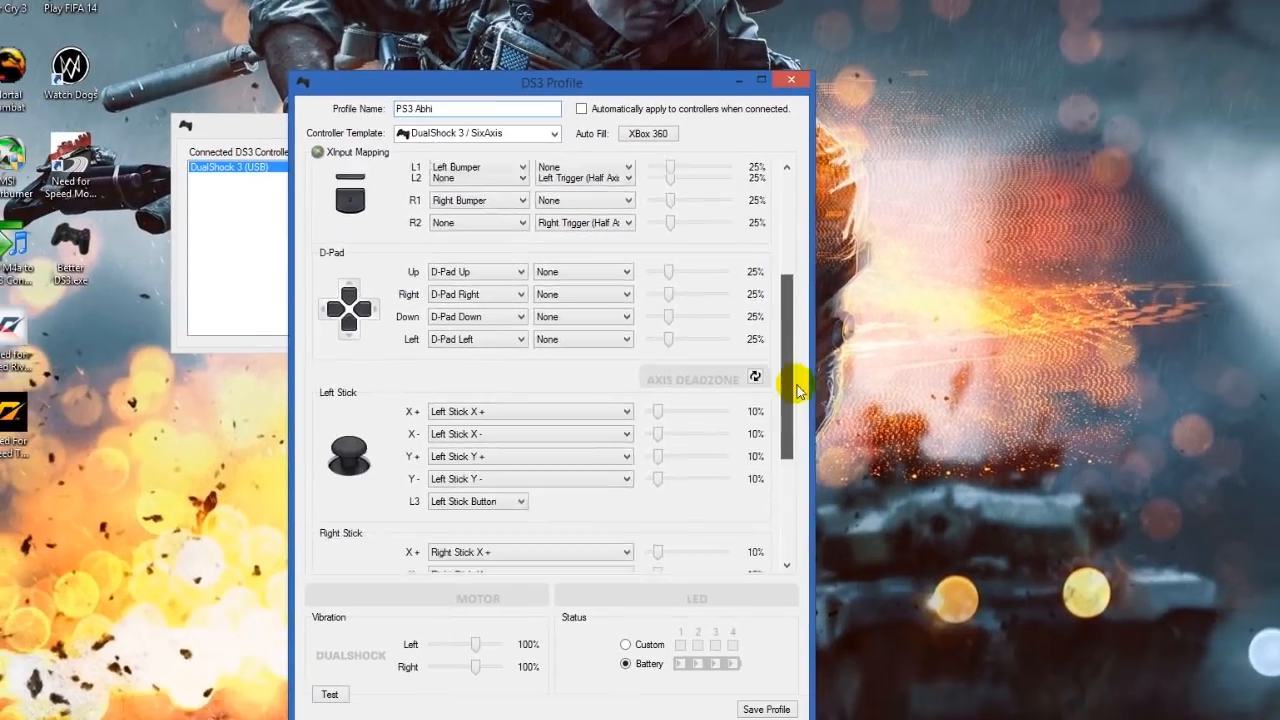
pyautogui.scroll(-3)
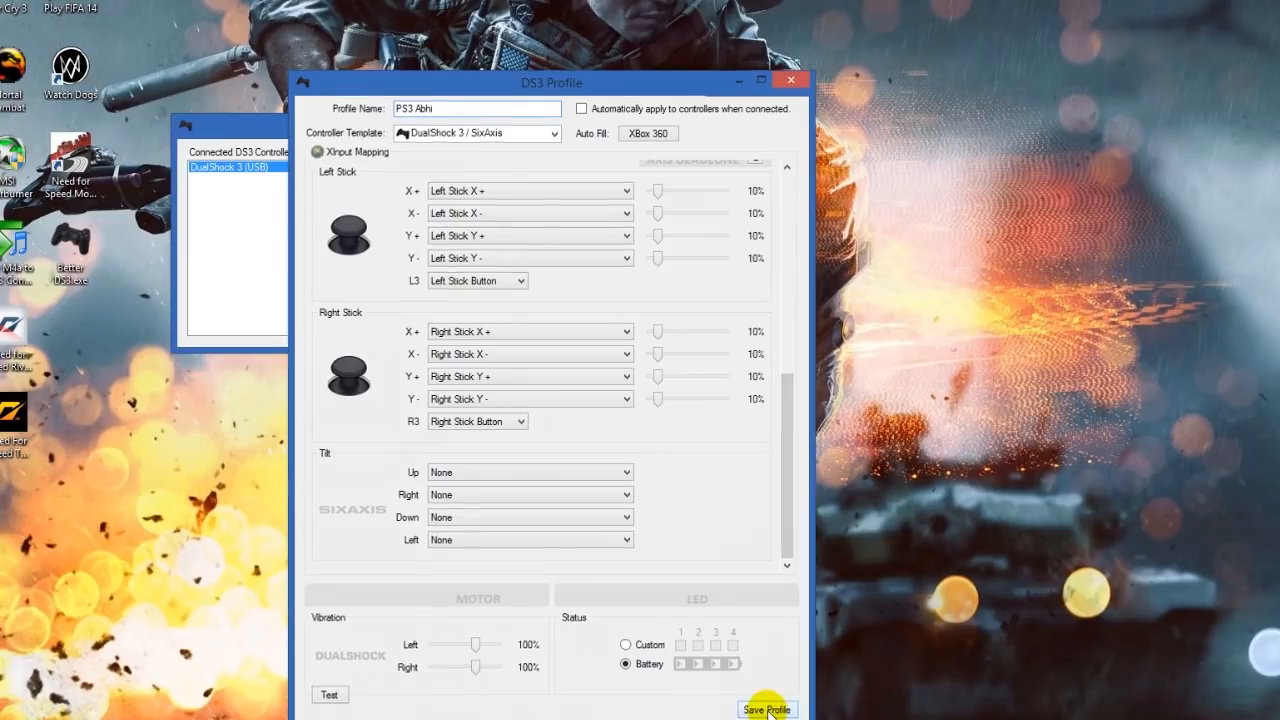
# Step: Save 'PS3 Abhi', set it as the DualShock 3's selected profile, apply and minimize to tray
pyautogui.click(768, 708)
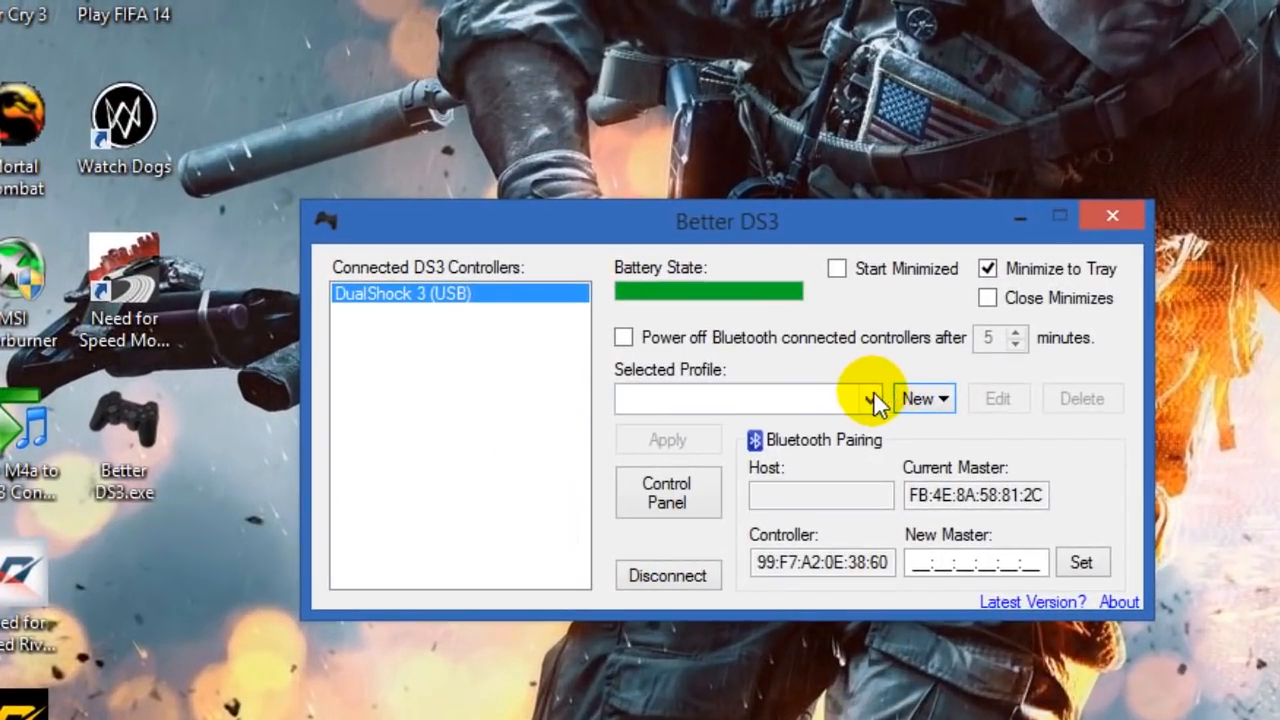
pyautogui.click(870, 398)
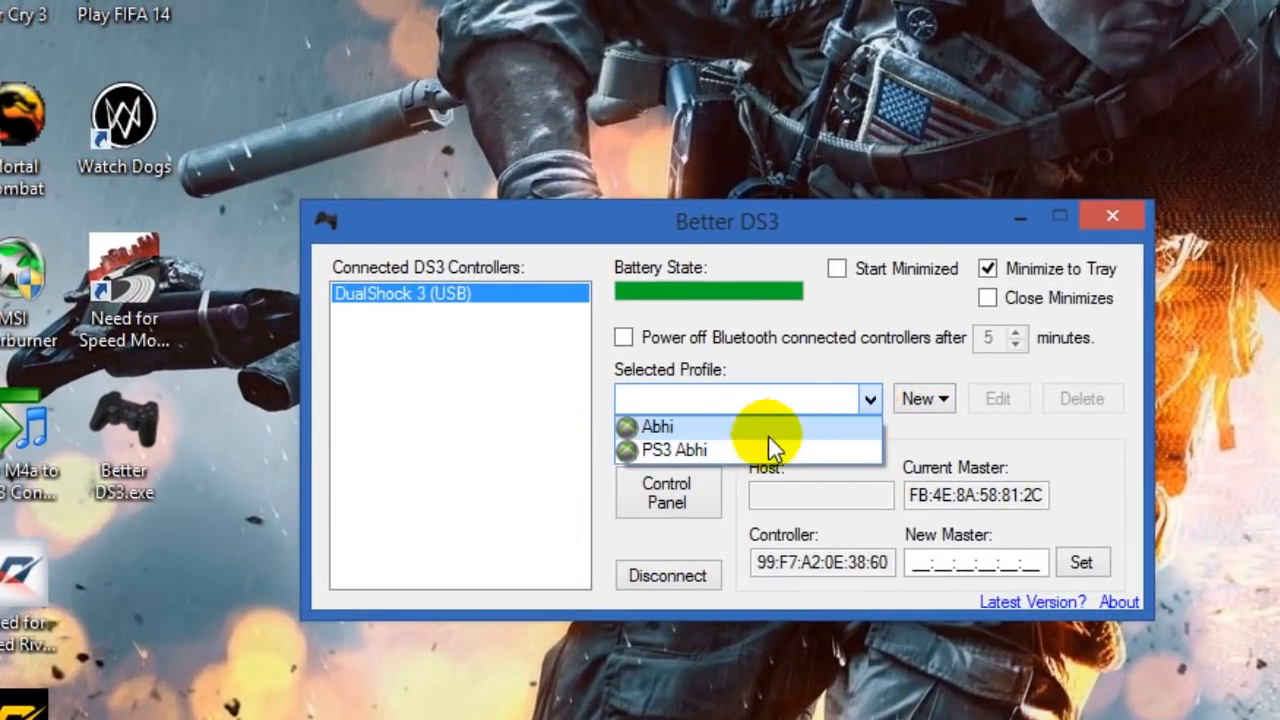
pyautogui.click(672, 448)
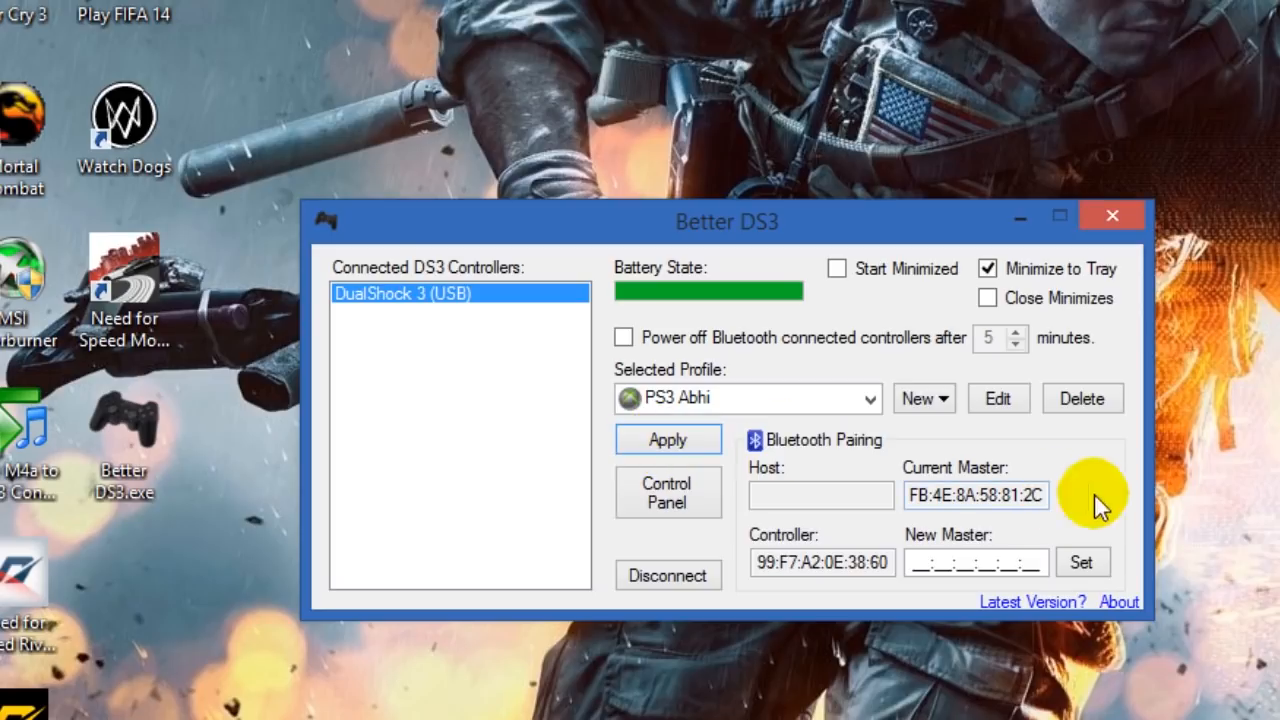
pyautogui.moveTo(1200, 504)
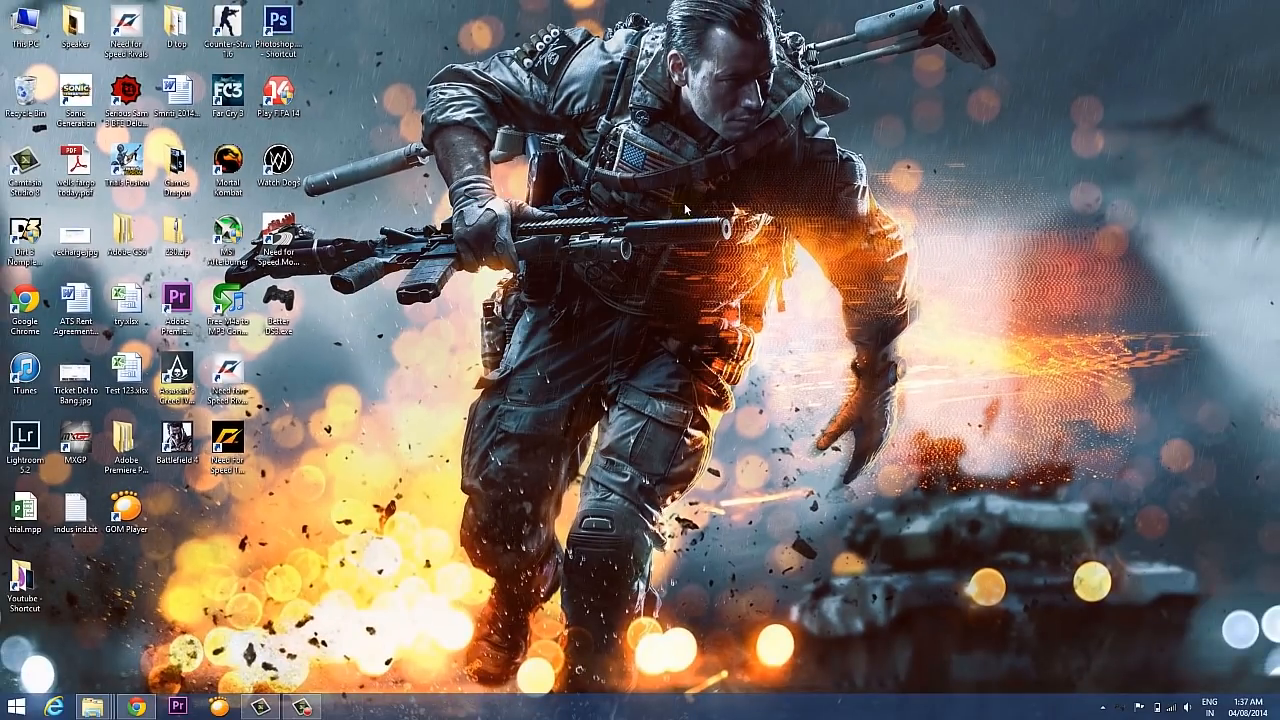
pyautogui.click(280, 240)
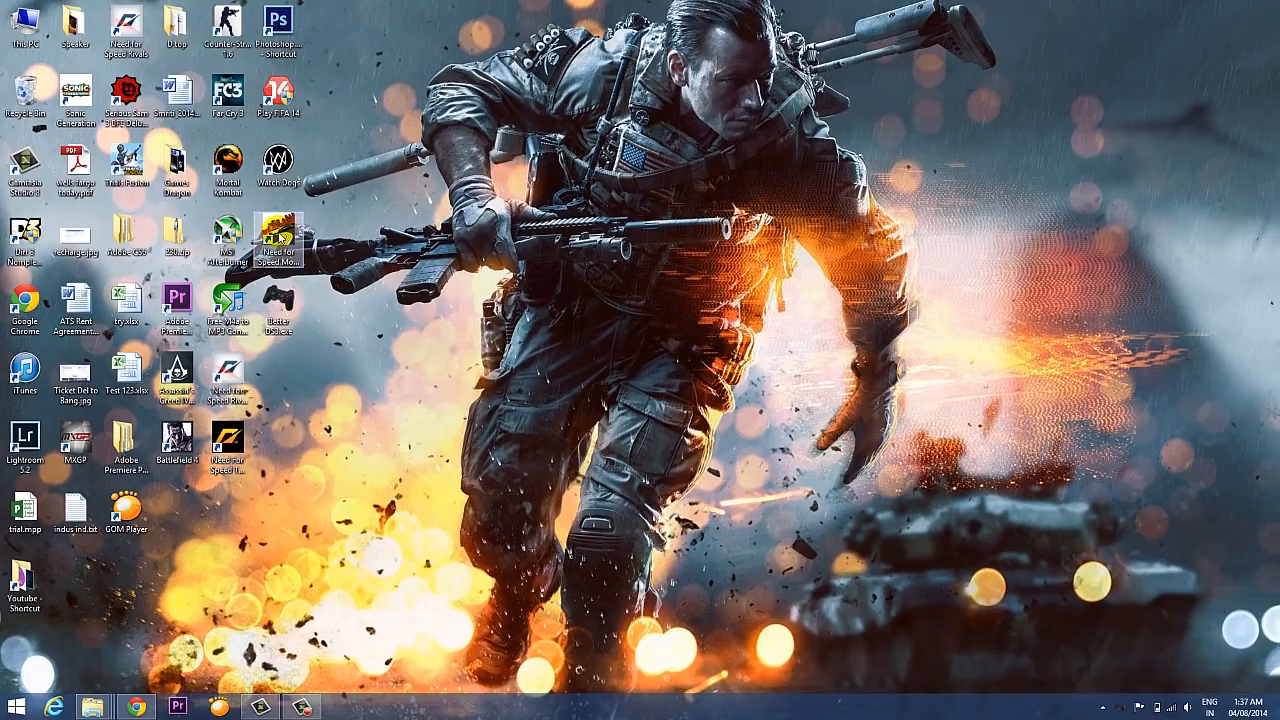